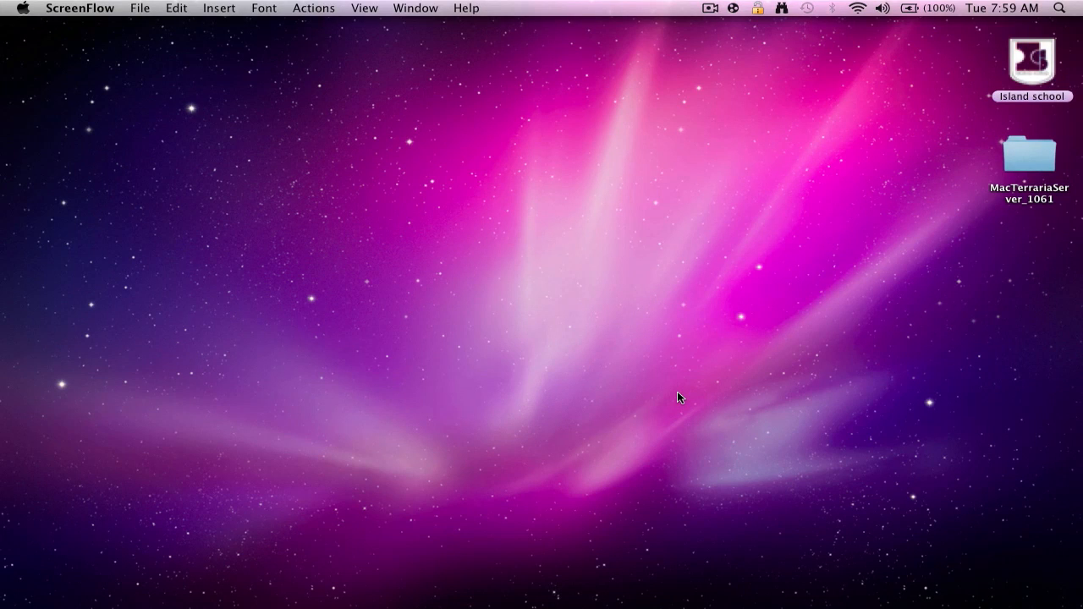
mouse_move(533, 261)
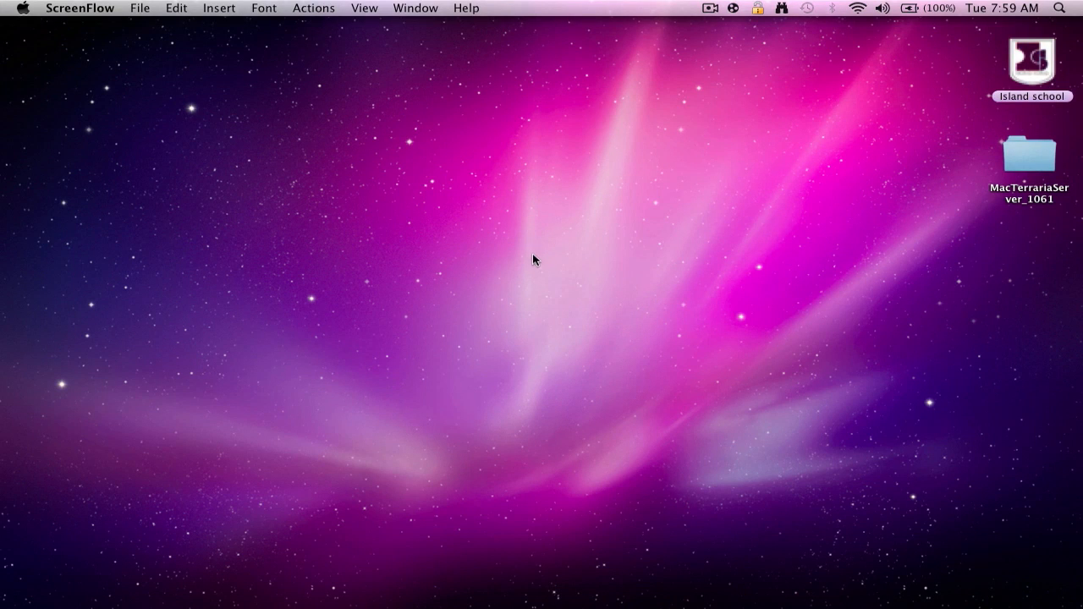
mouse_move(521, 247)
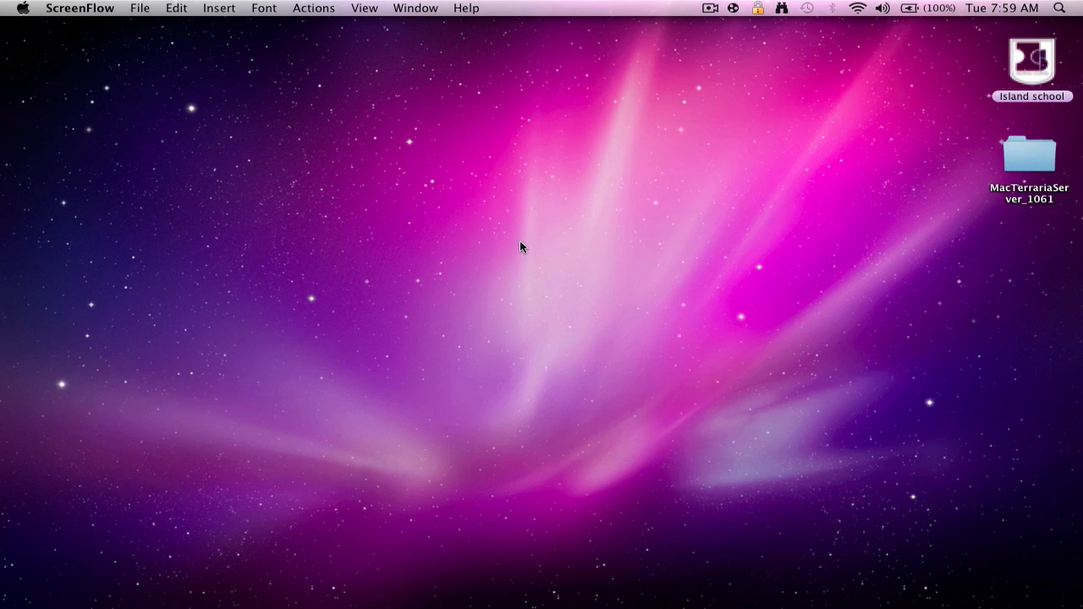
mouse_move(522, 254)
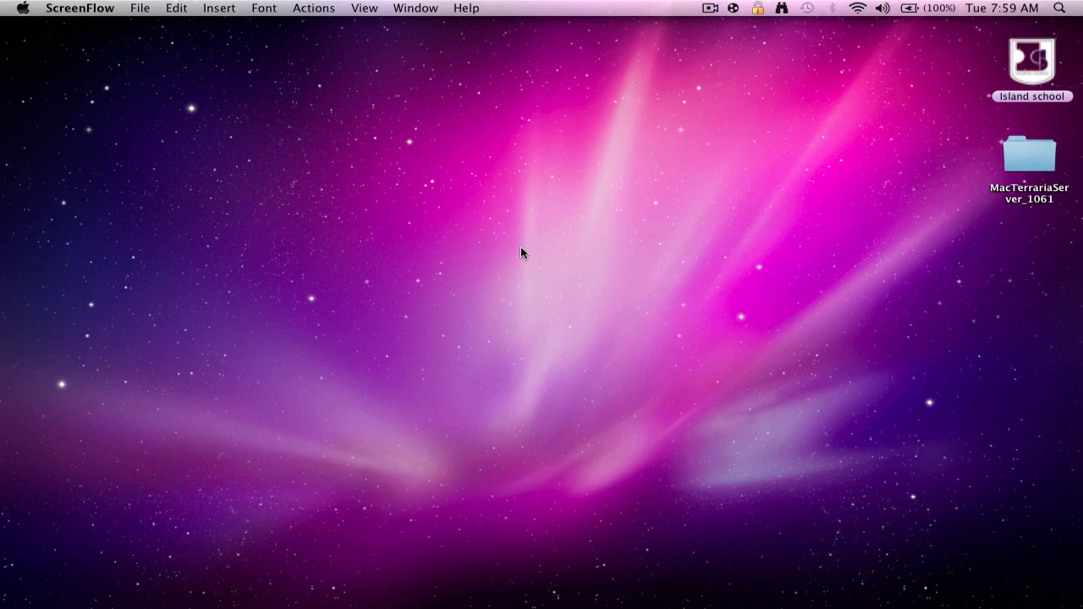
mouse_move(542, 212)
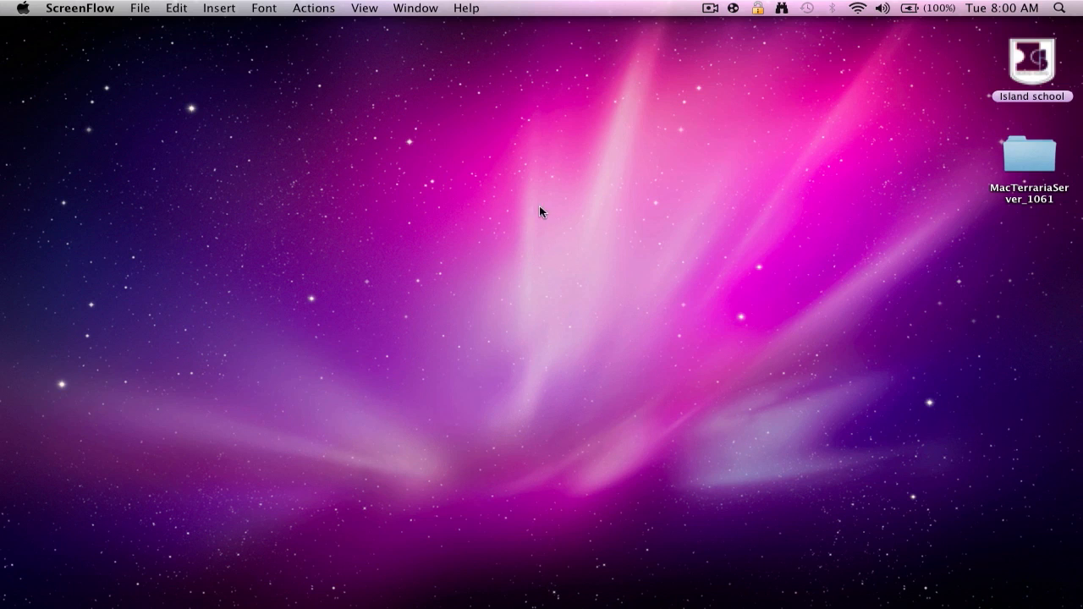
mouse_move(242, 399)
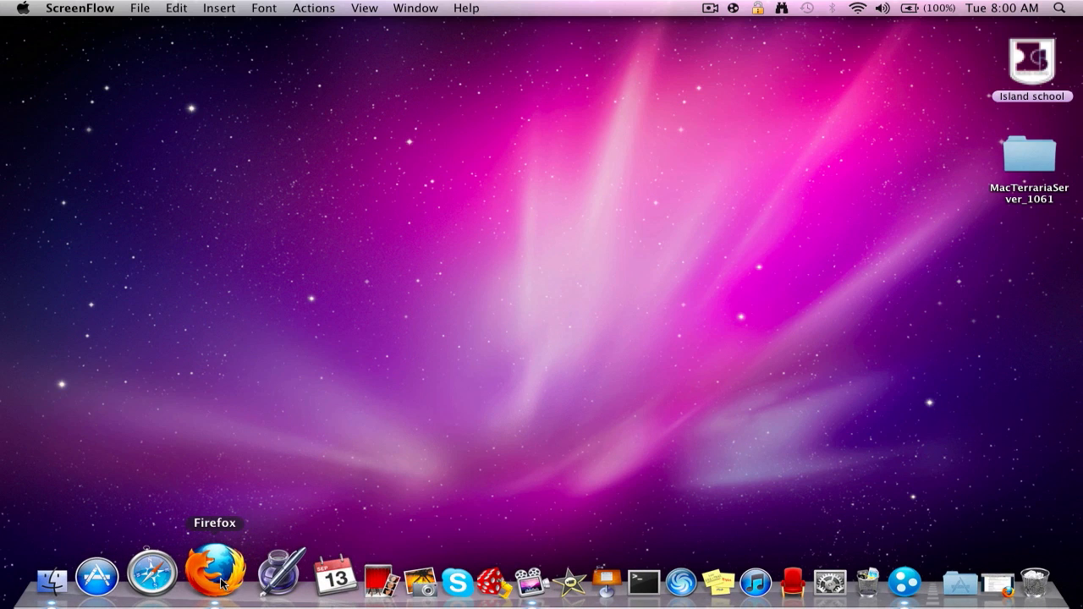
Step: Switch to Firefox and scroll the thread to the 'To host a server' instructions
click(214, 574)
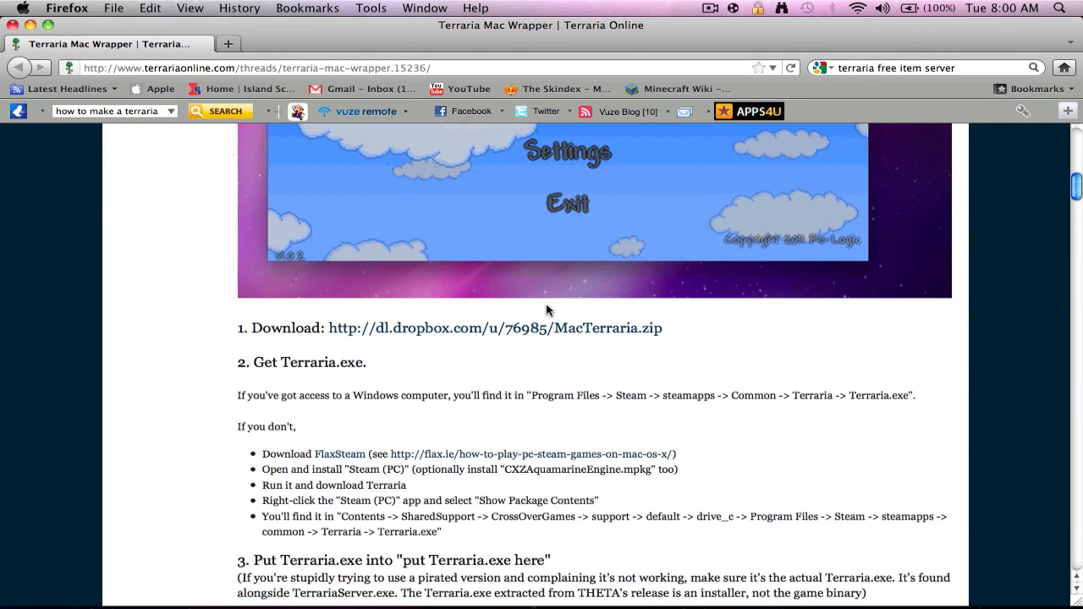
scroll(down, 3)
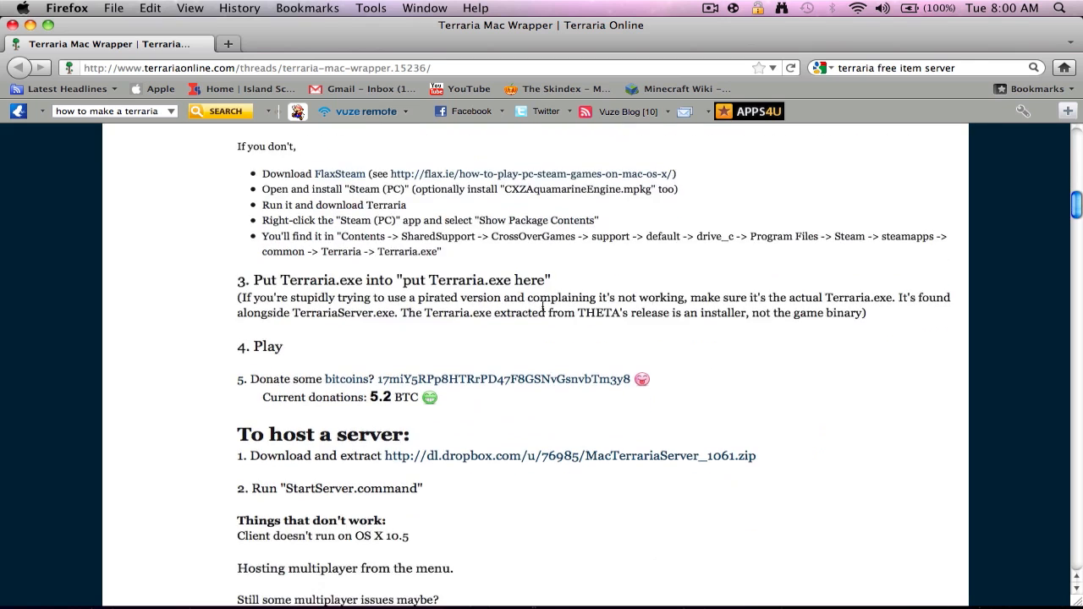
scroll(down, 3)
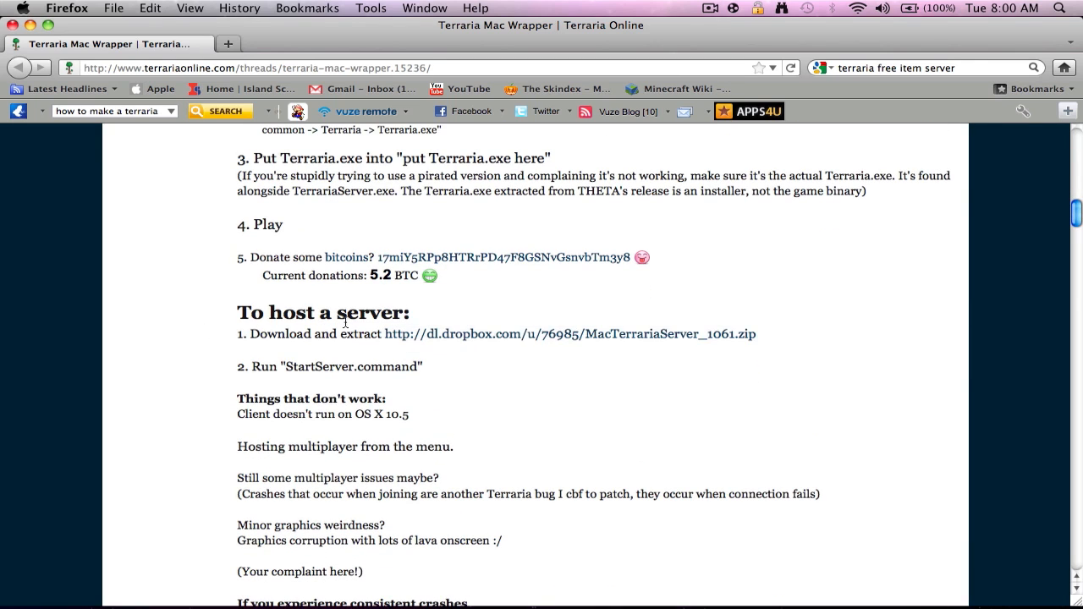
mouse_move(867, 343)
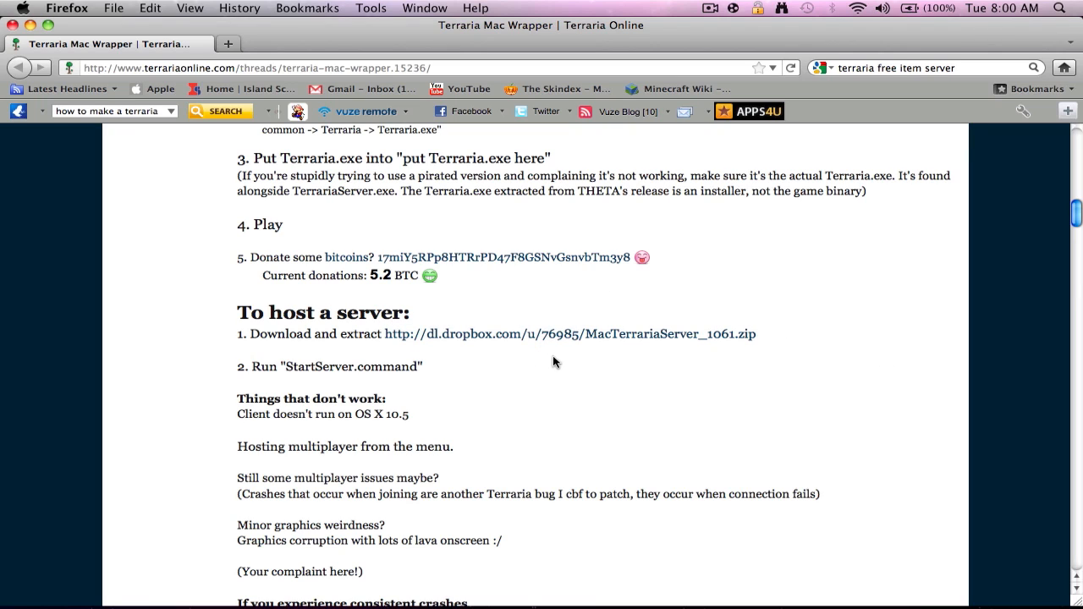
mouse_move(870, 285)
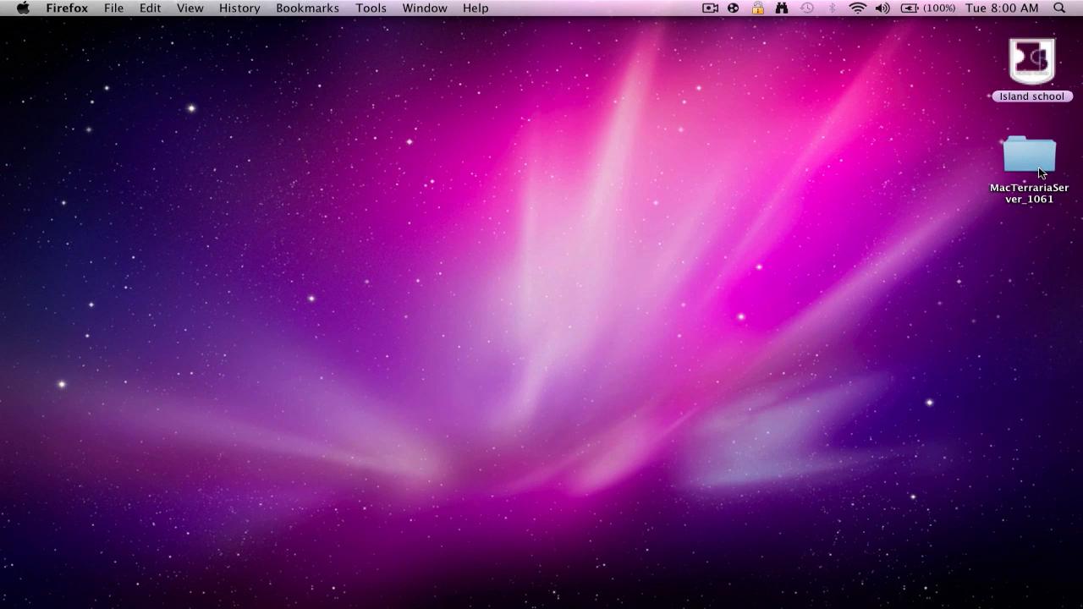
mouse_move(1041, 157)
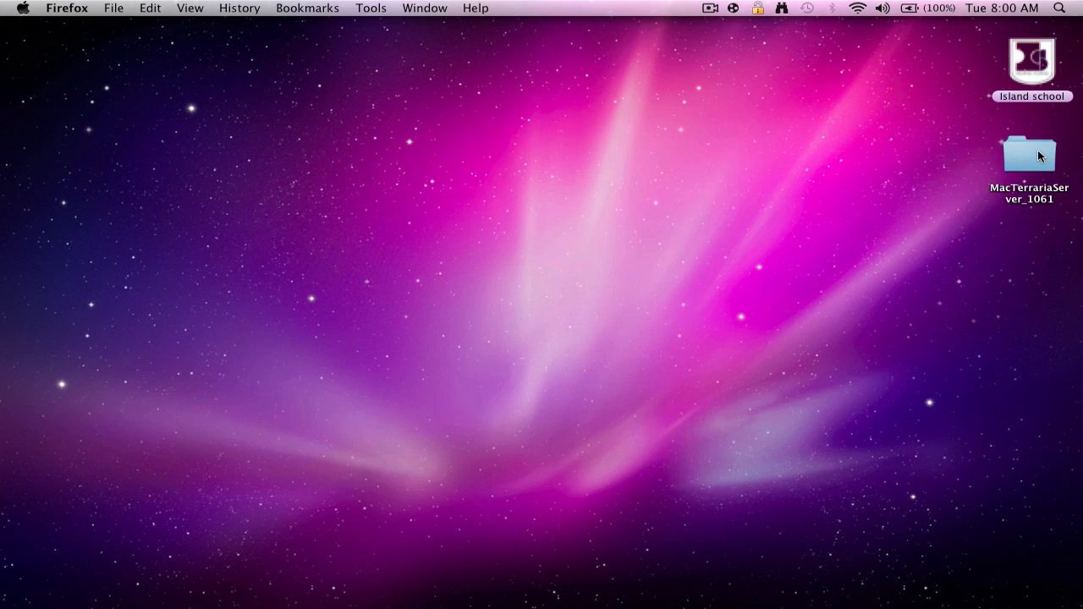
Step: Open the MacTerrariaServer_1061 folder and run StartServer.command
double_click(1028, 157)
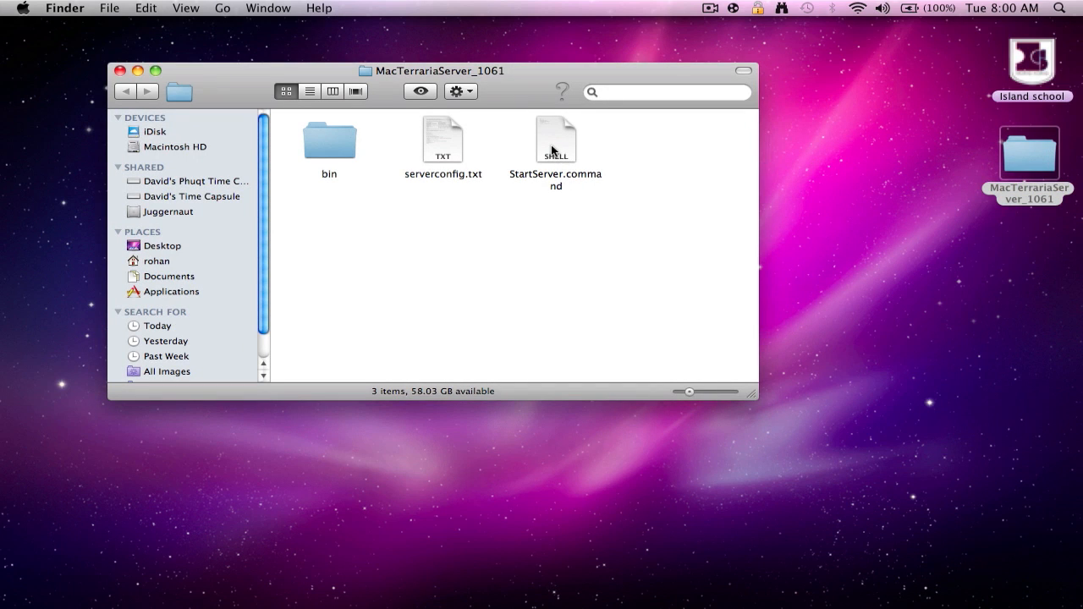
double_click(556, 140)
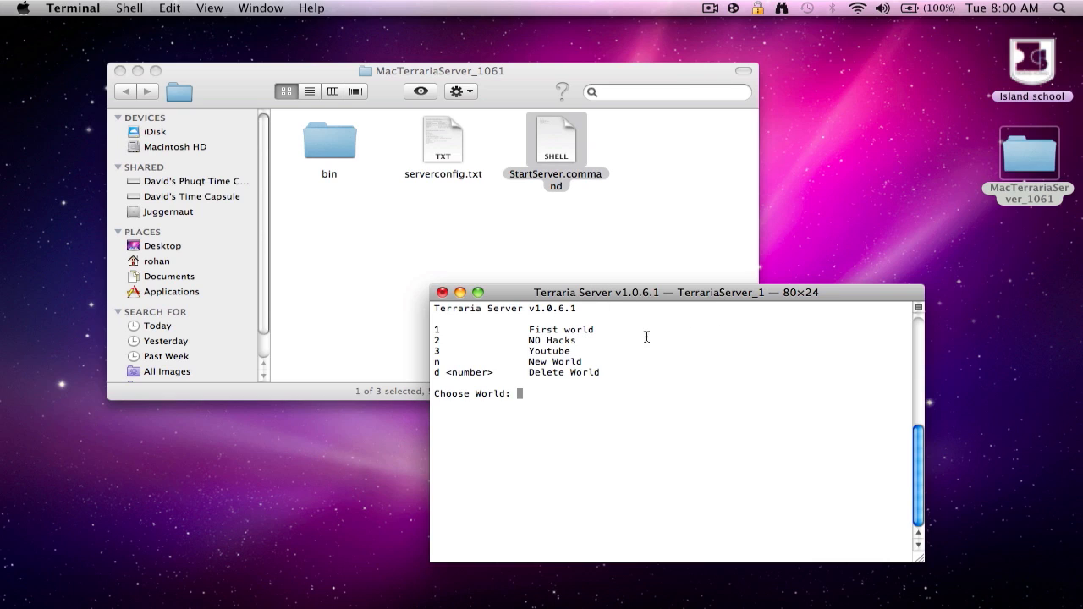
mouse_move(764, 330)
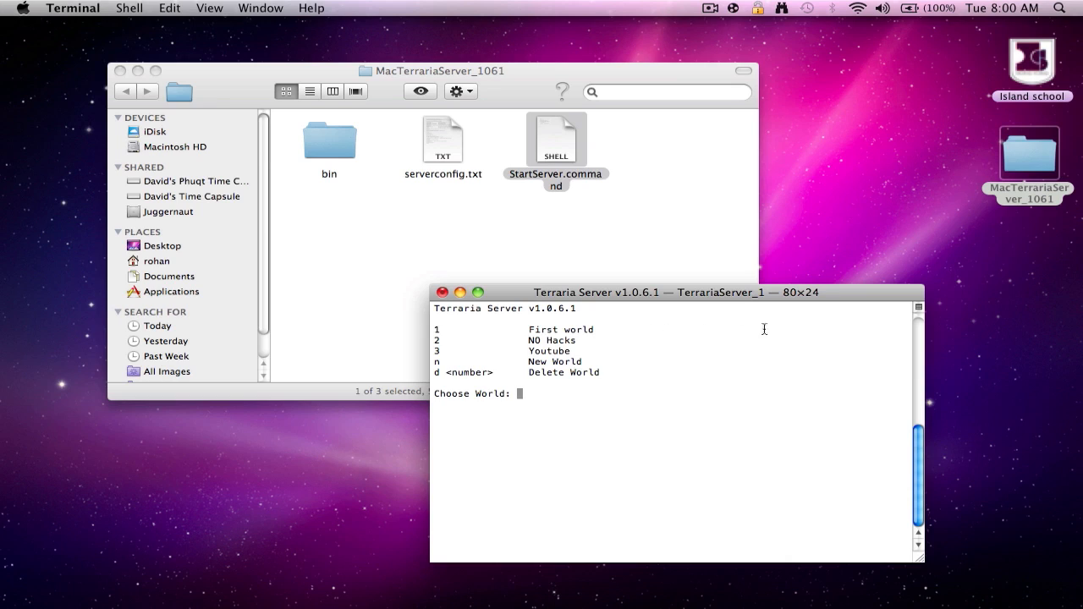
mouse_move(563, 328)
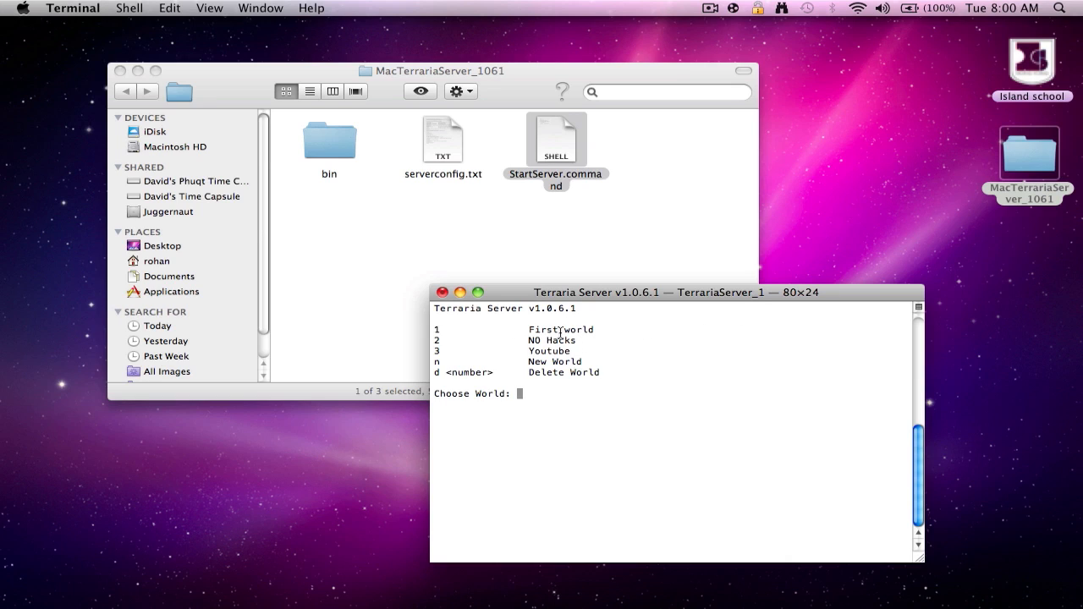
mouse_move(624, 369)
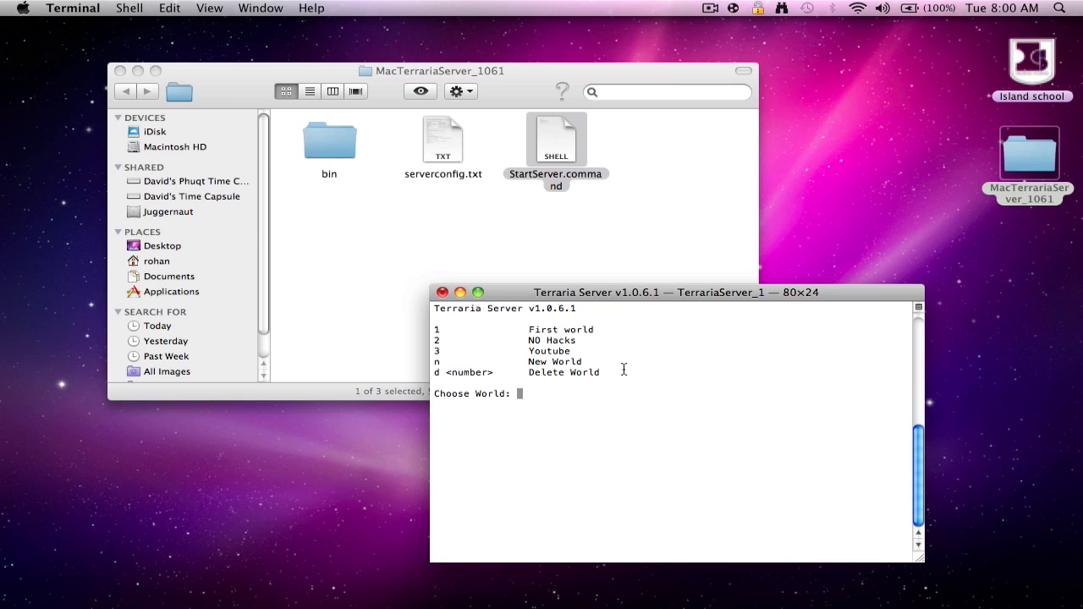
mouse_move(595, 339)
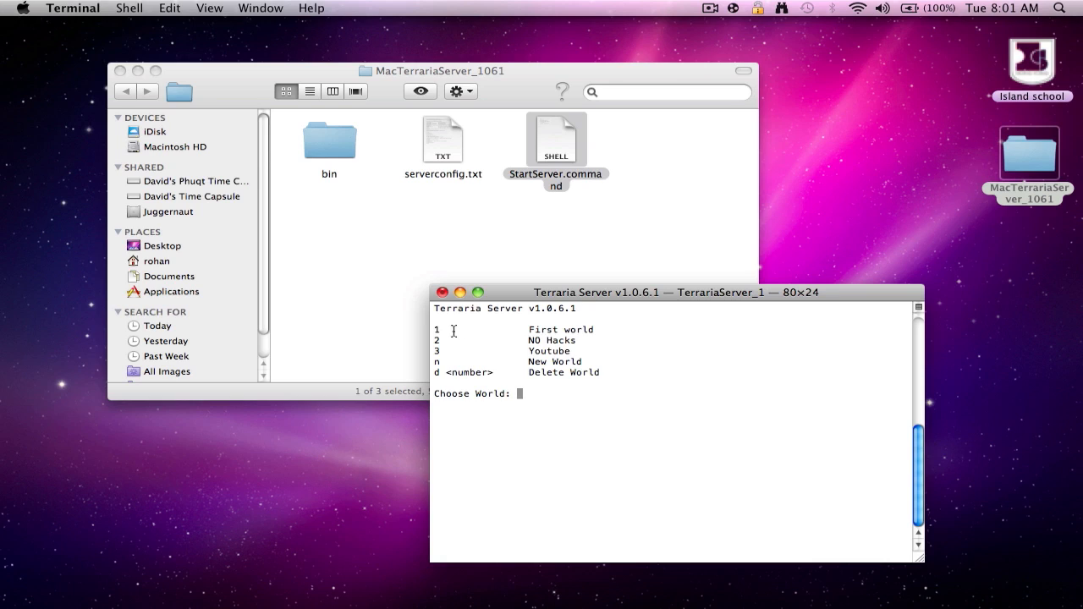
mouse_move(466, 340)
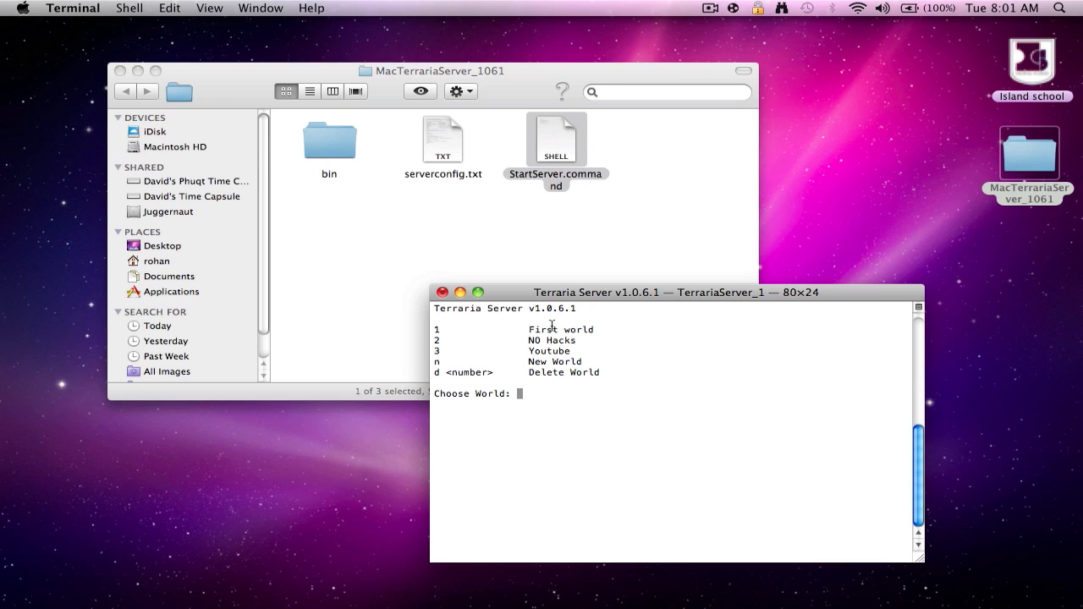
mouse_move(589, 323)
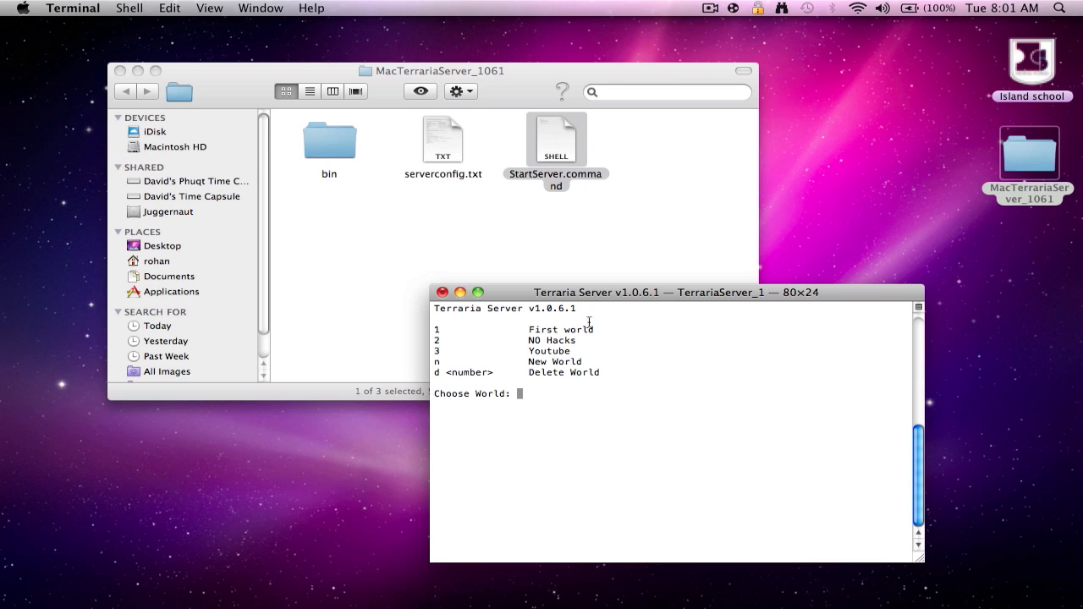
Step: Choose world 1 and accept 8 max players, port 7777 and no password
text(1)
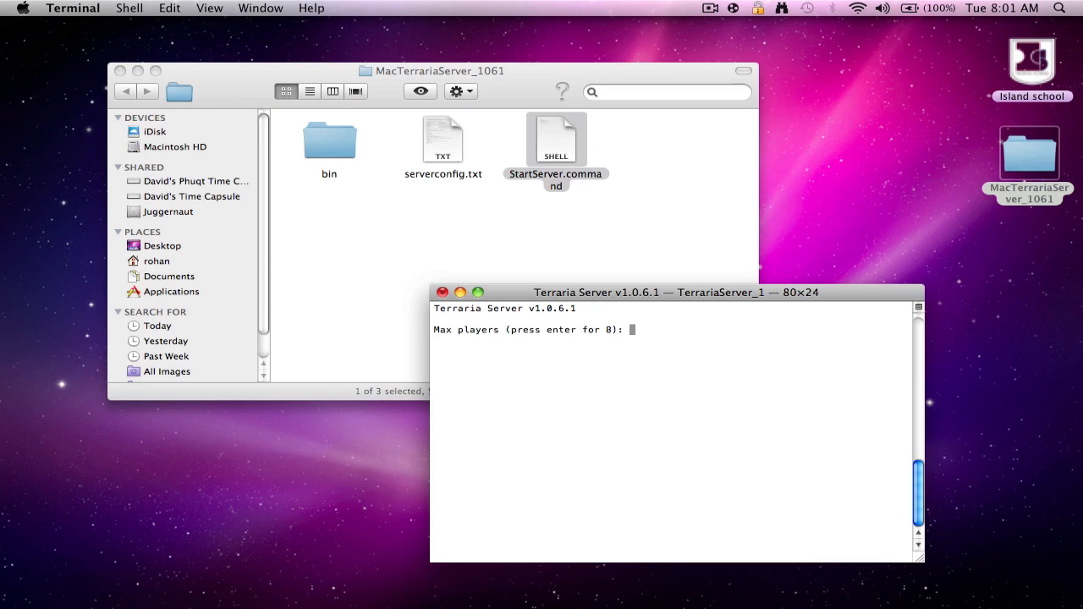
key(enter)
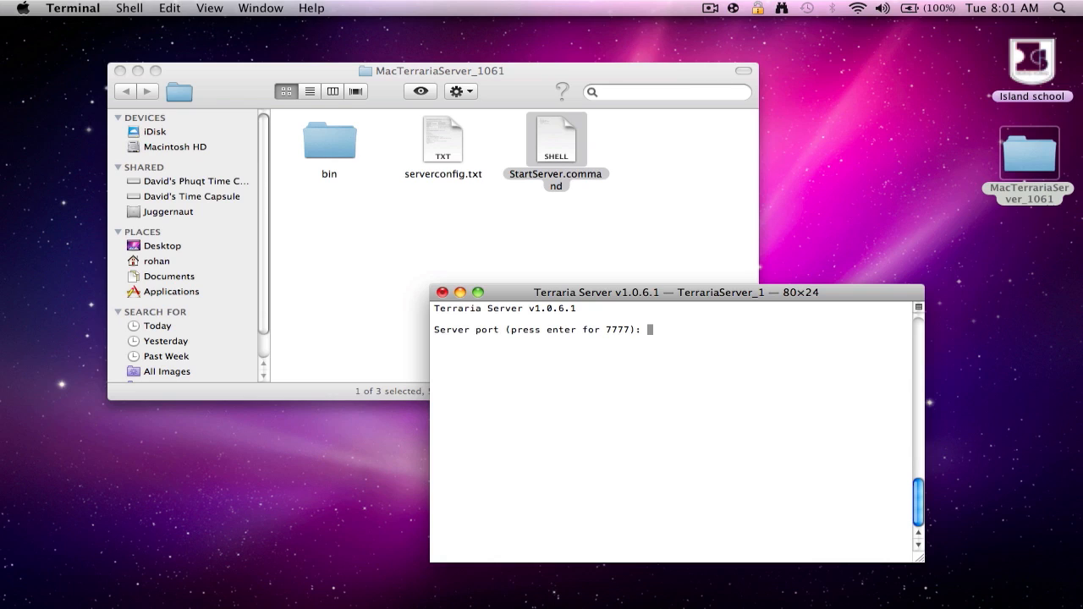
key(enter)
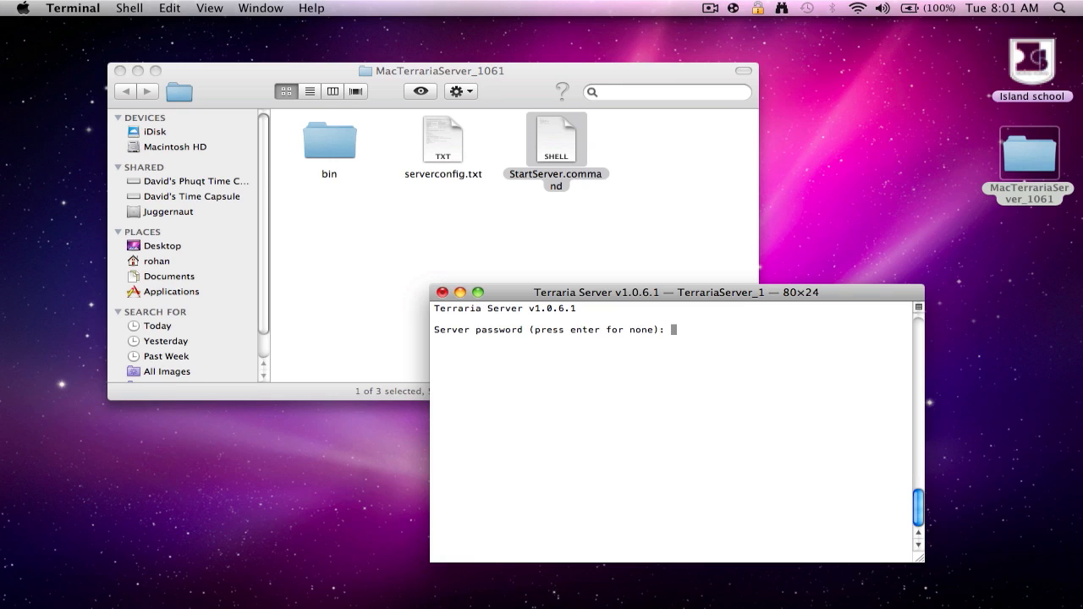
key(enter)
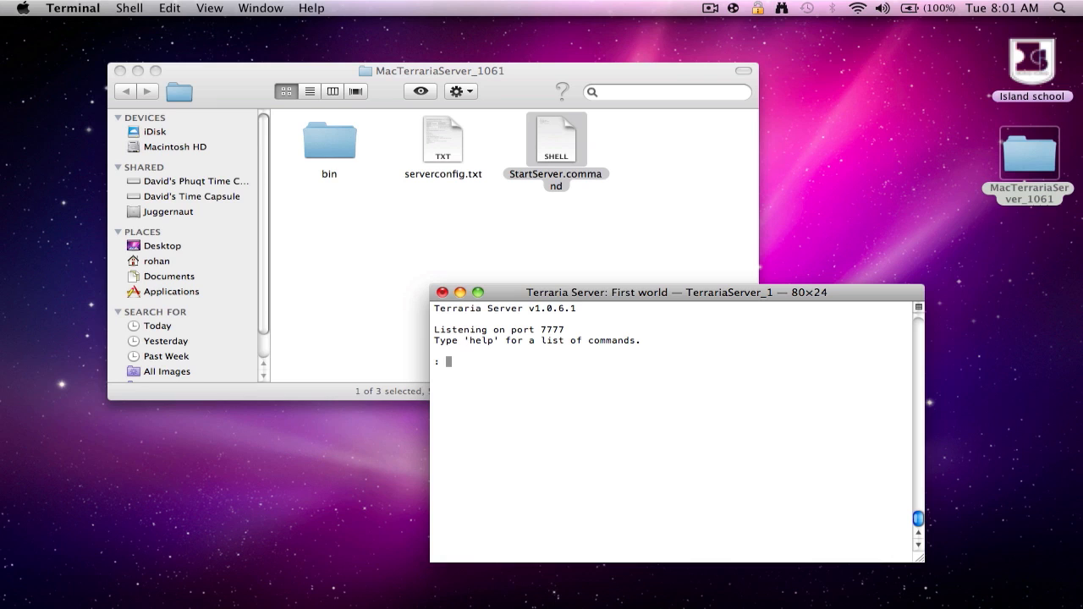
mouse_move(887, 345)
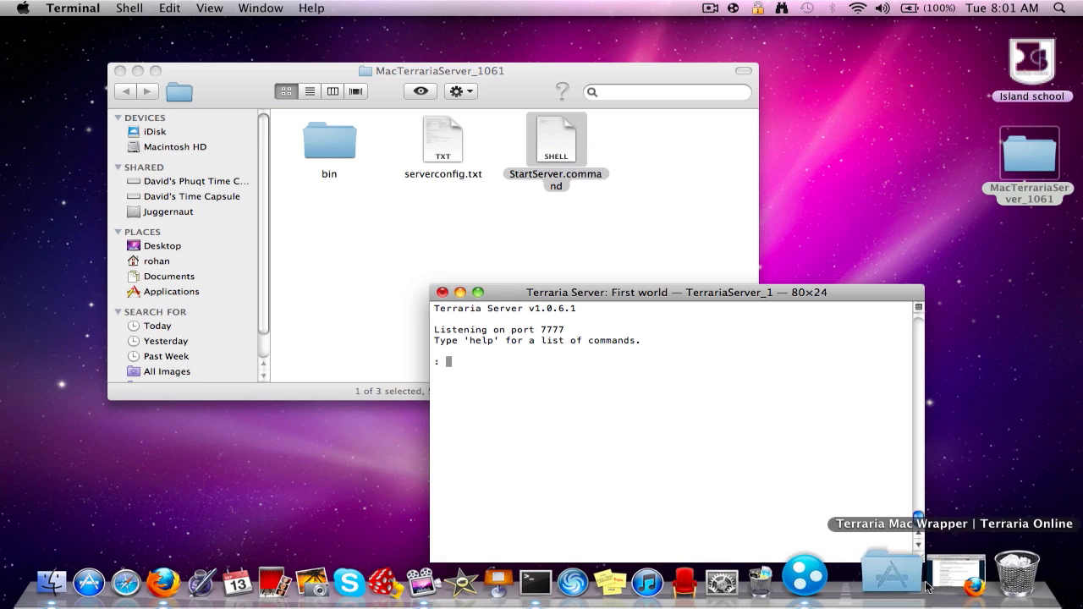
Step: Bring up Hamachi, then open and cancel the Create a new network dialog
click(834, 576)
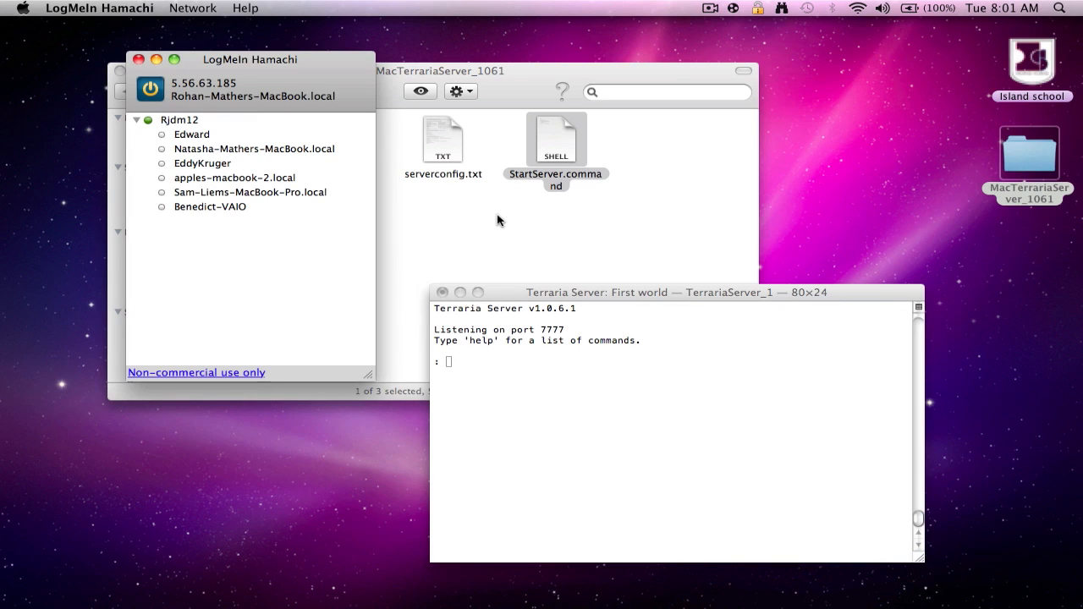
click(193, 8)
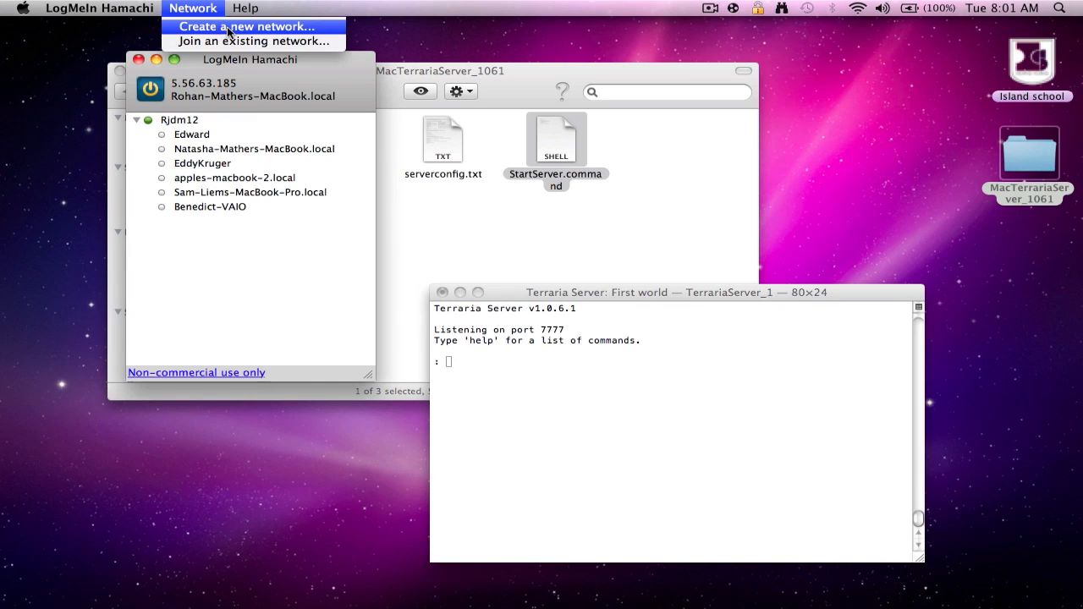
mouse_move(210, 34)
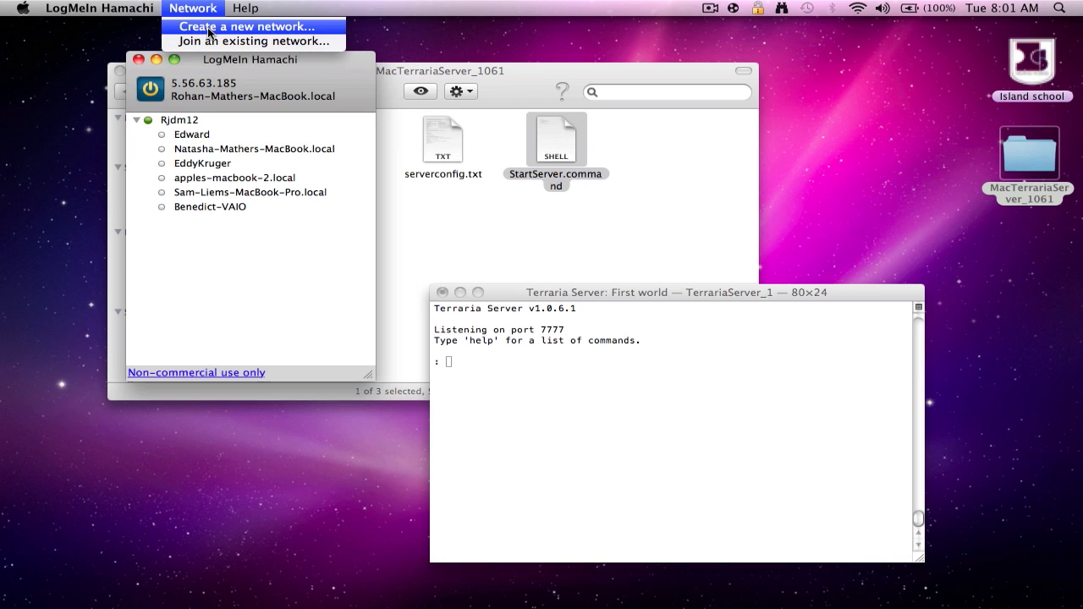
click(245, 27)
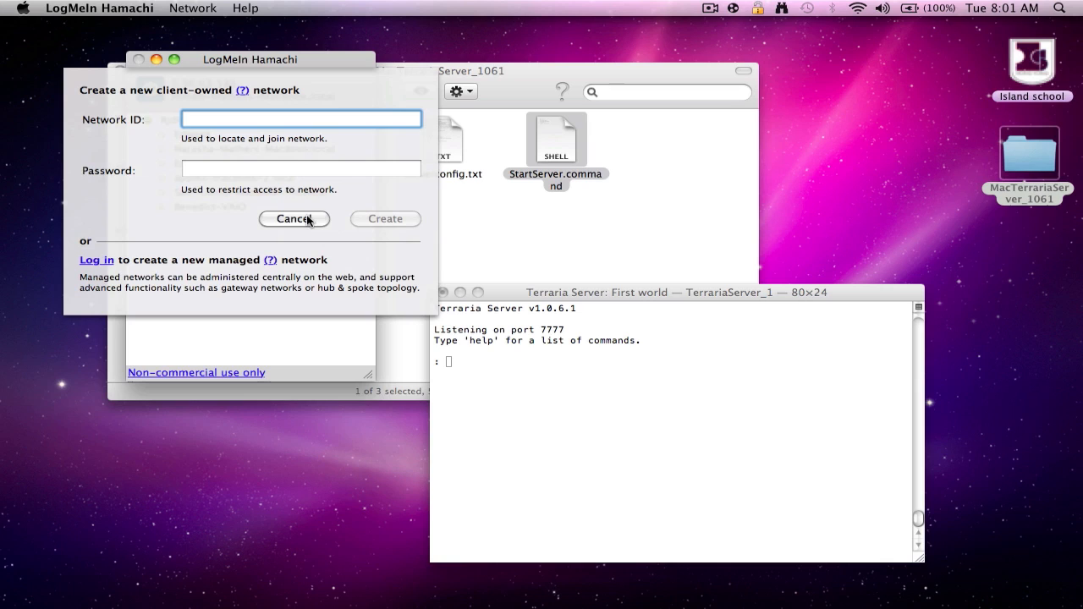
click(294, 219)
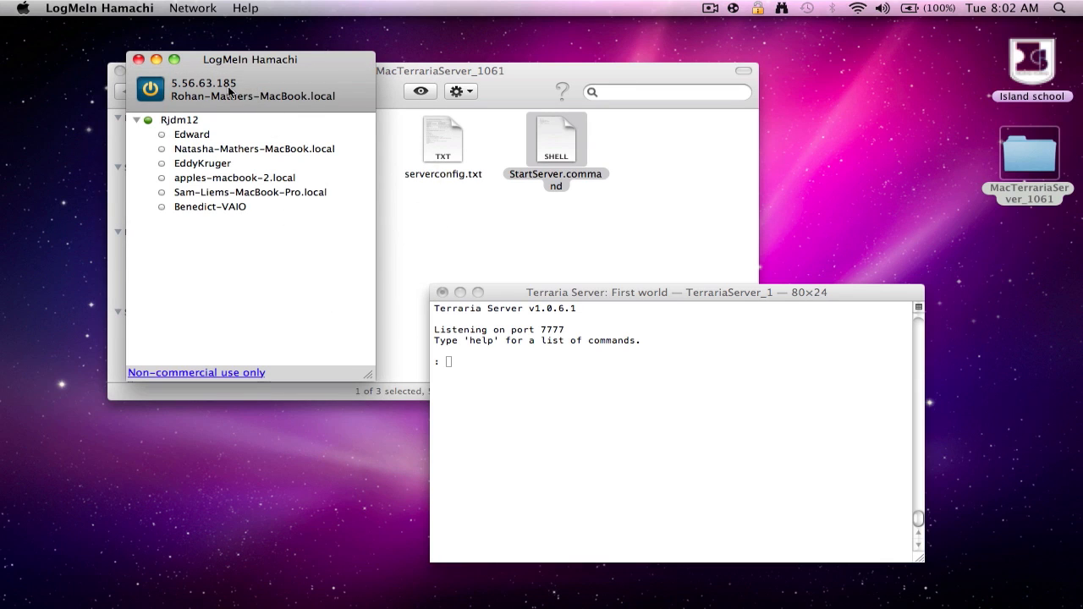
mouse_move(210, 99)
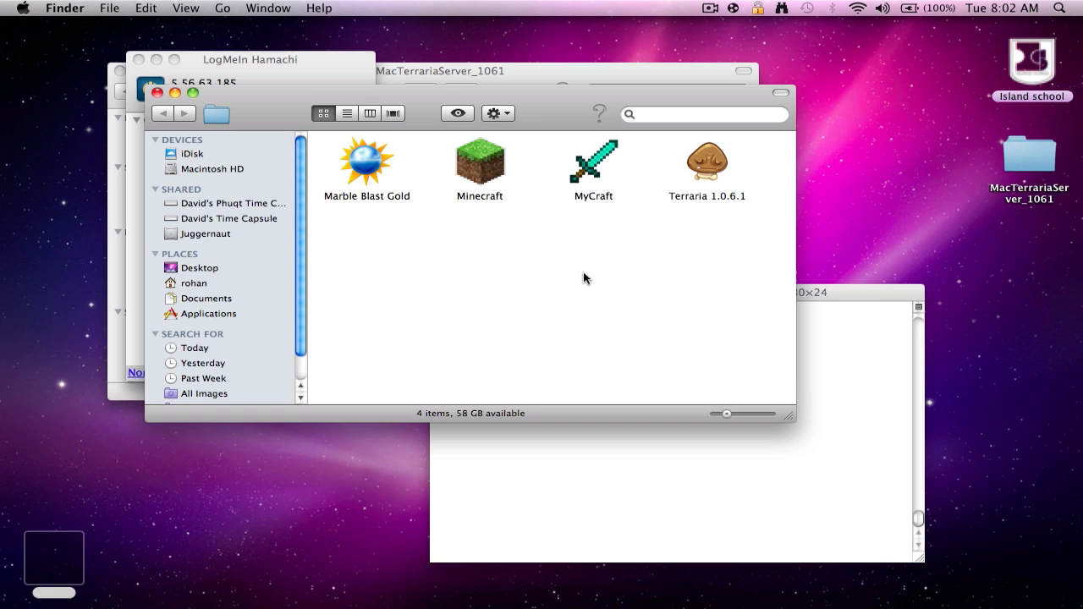
Step: Open Terraria 1.0.6.1 from the games folder
click(707, 161)
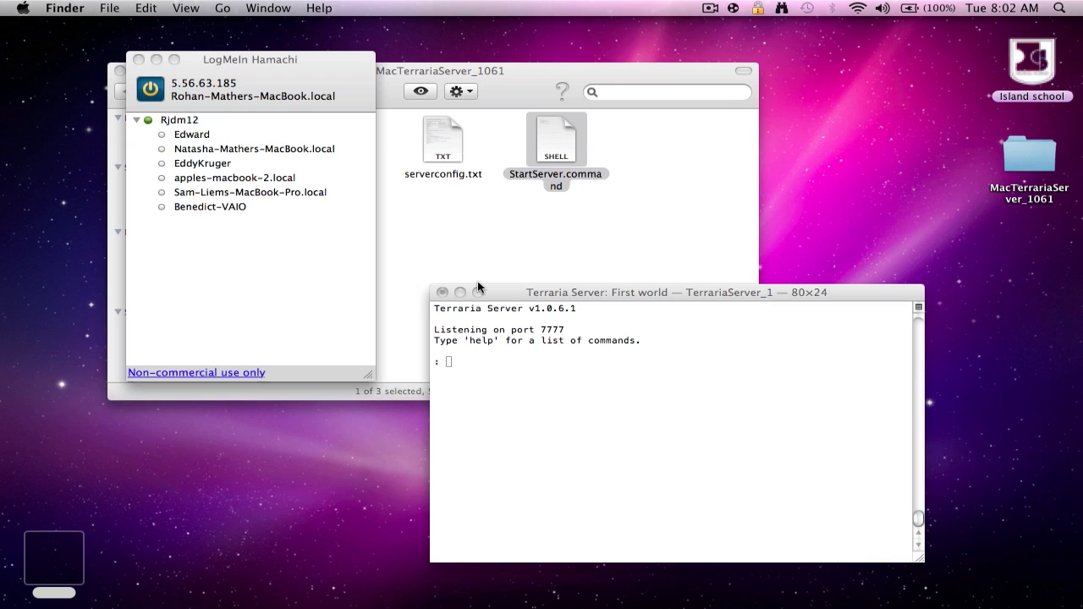
mouse_move(471, 284)
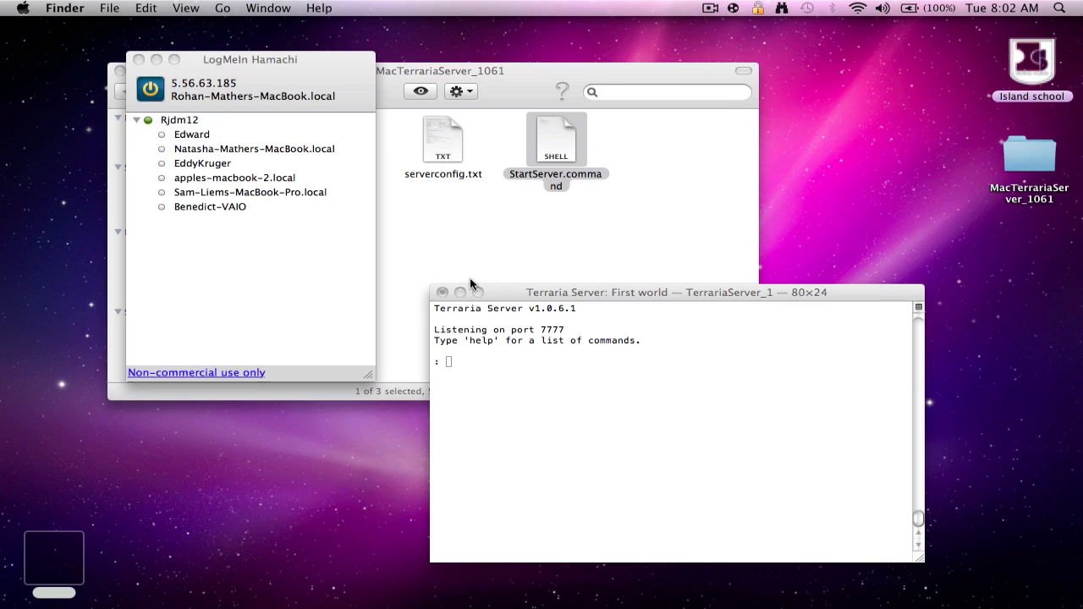
mouse_move(465, 280)
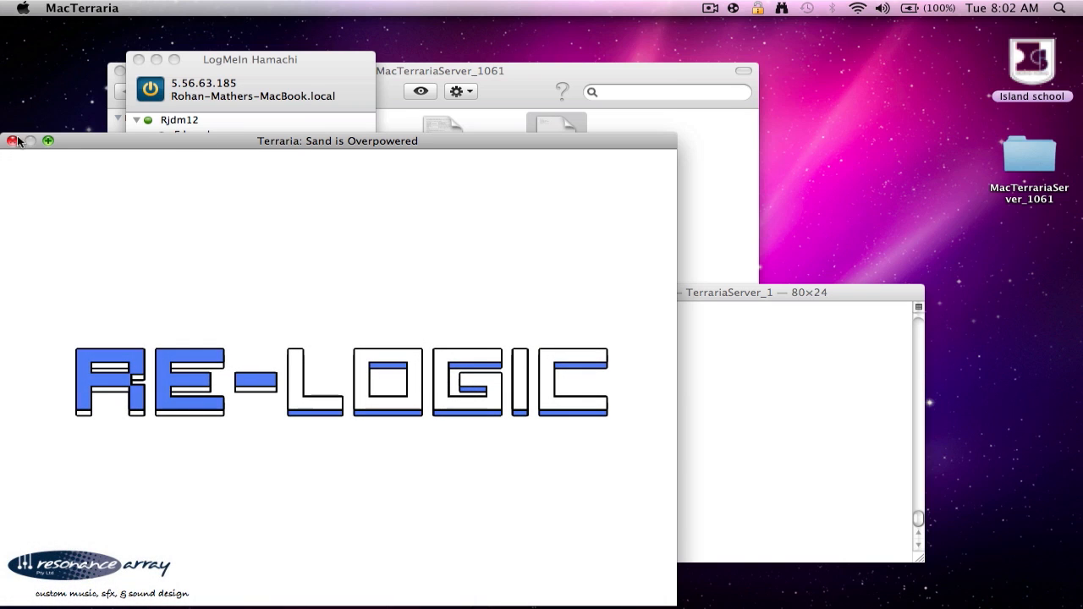
Step: Center the game window and choose Multiplayer, then Join
drag(337, 140, 782, 60)
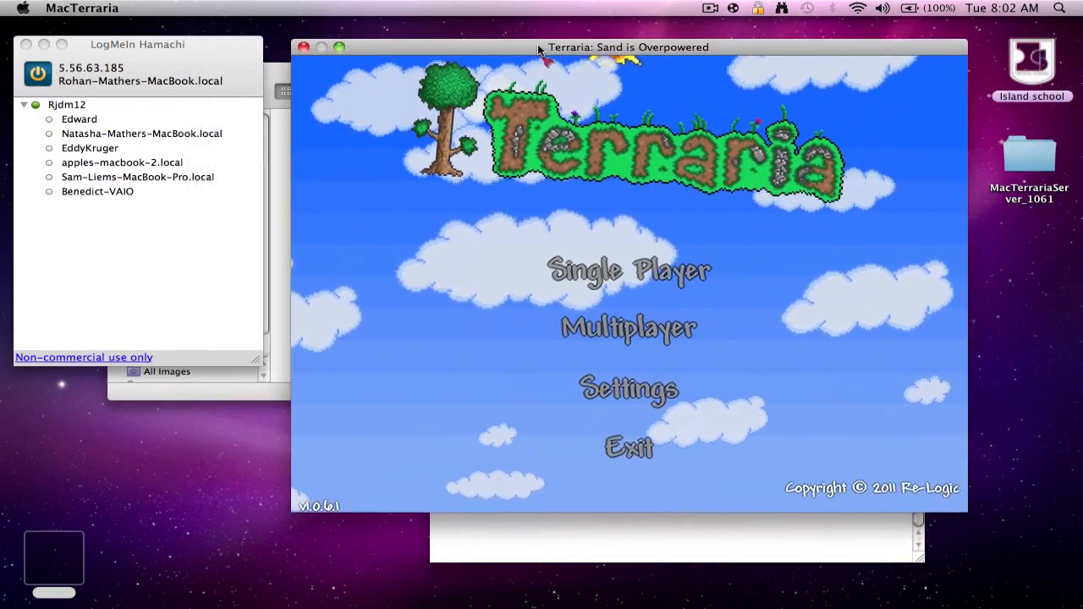
click(629, 328)
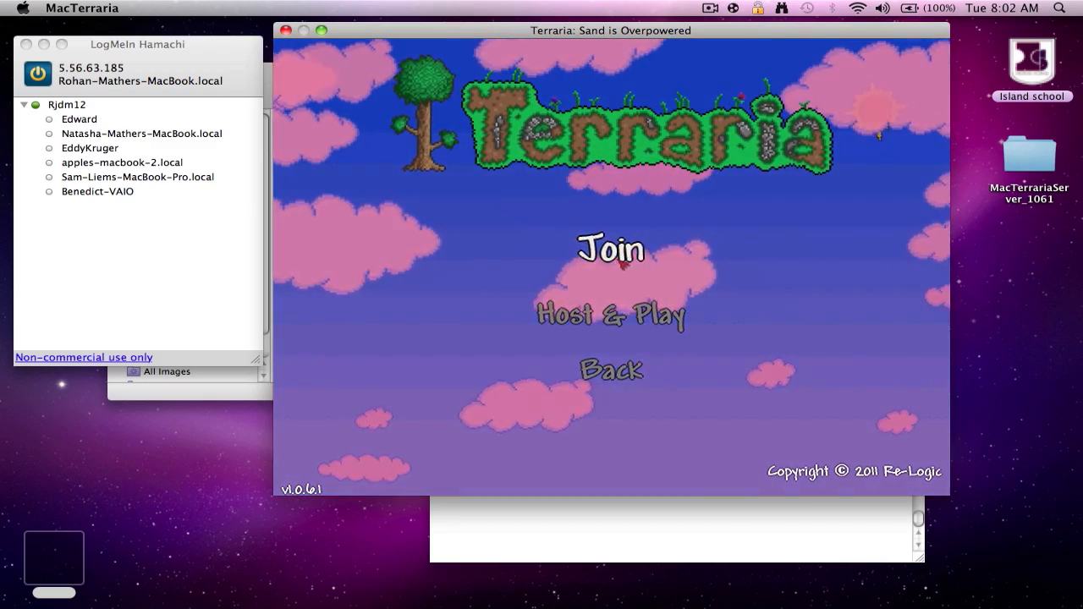
click(611, 249)
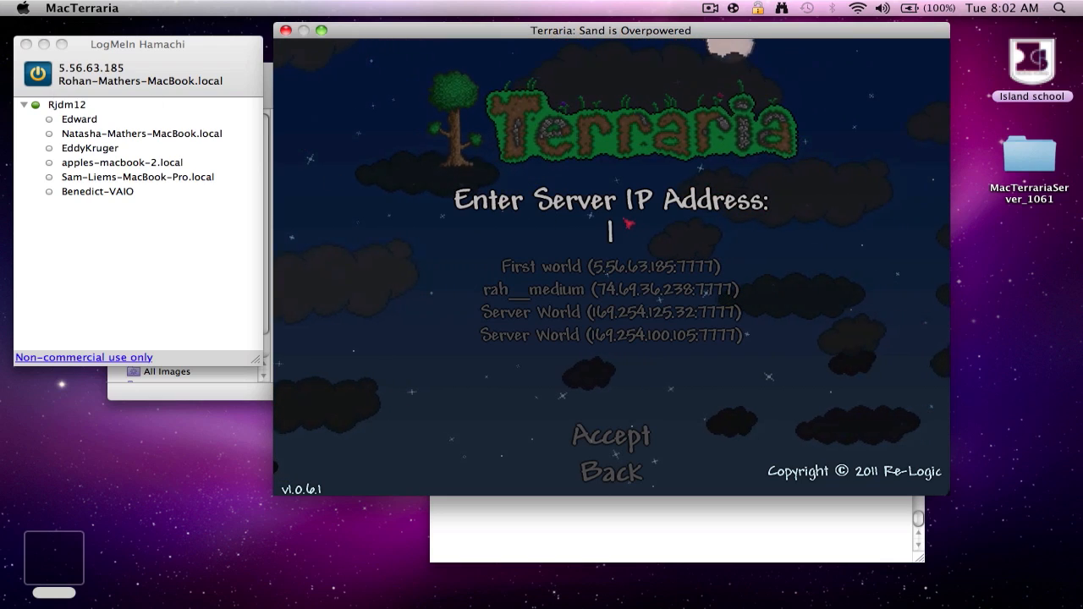
Step: Enter server IP 5.56.63.185, accept it, and keep port 7777 to join
text(5.56.63.185)
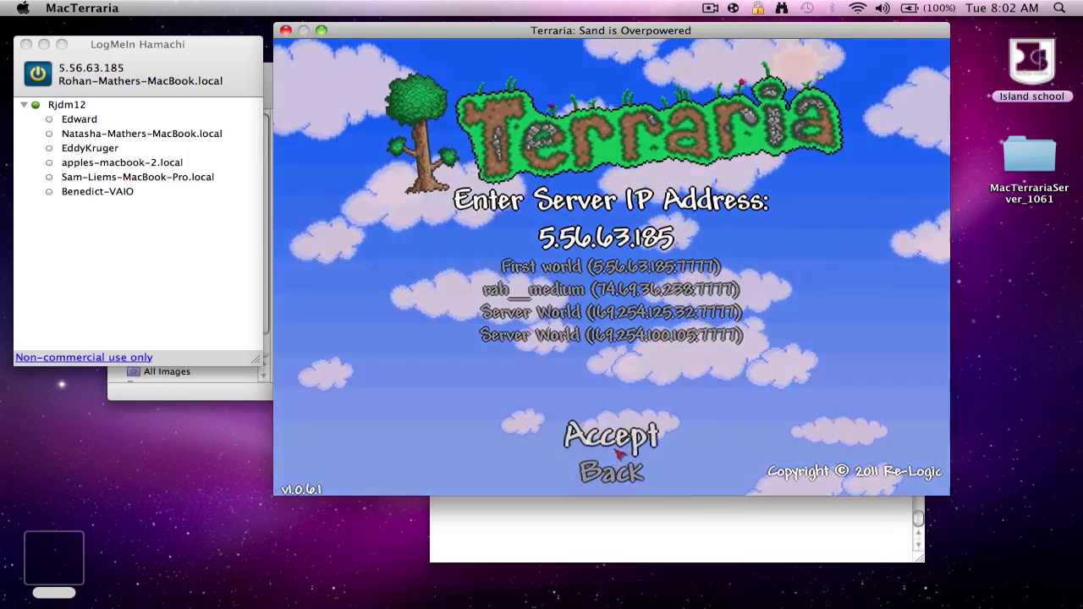
click(612, 434)
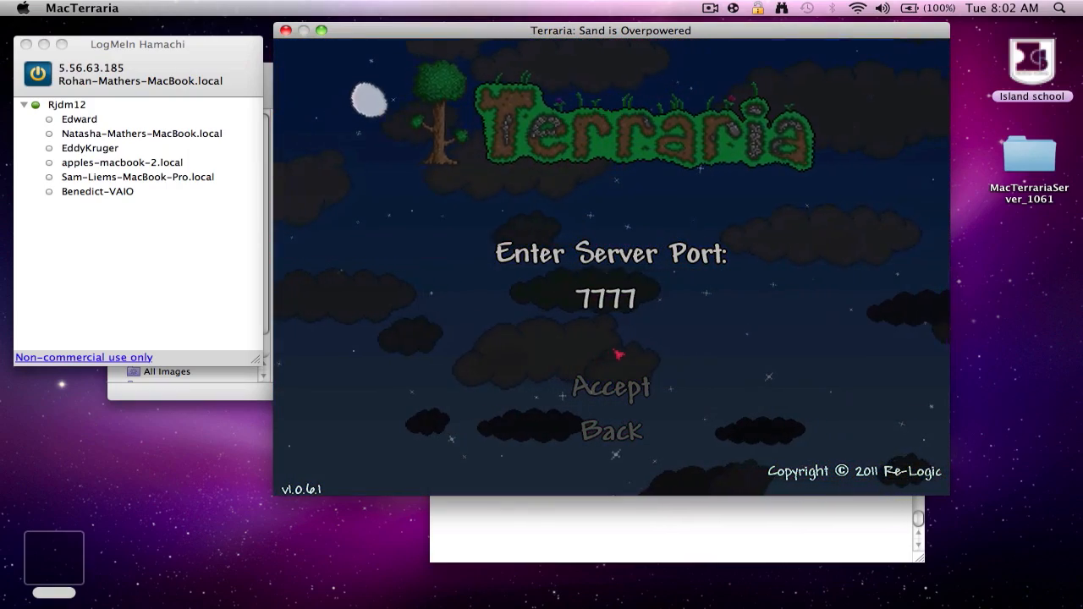
click(611, 387)
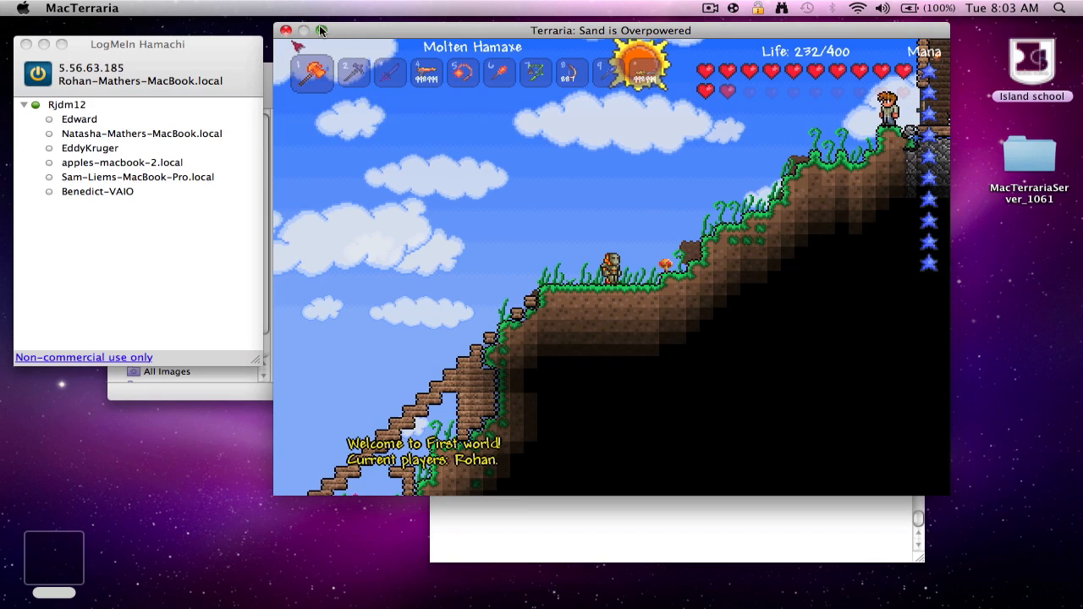
Step: Maximise the MacTerraria window with the green zoom button
click(321, 30)
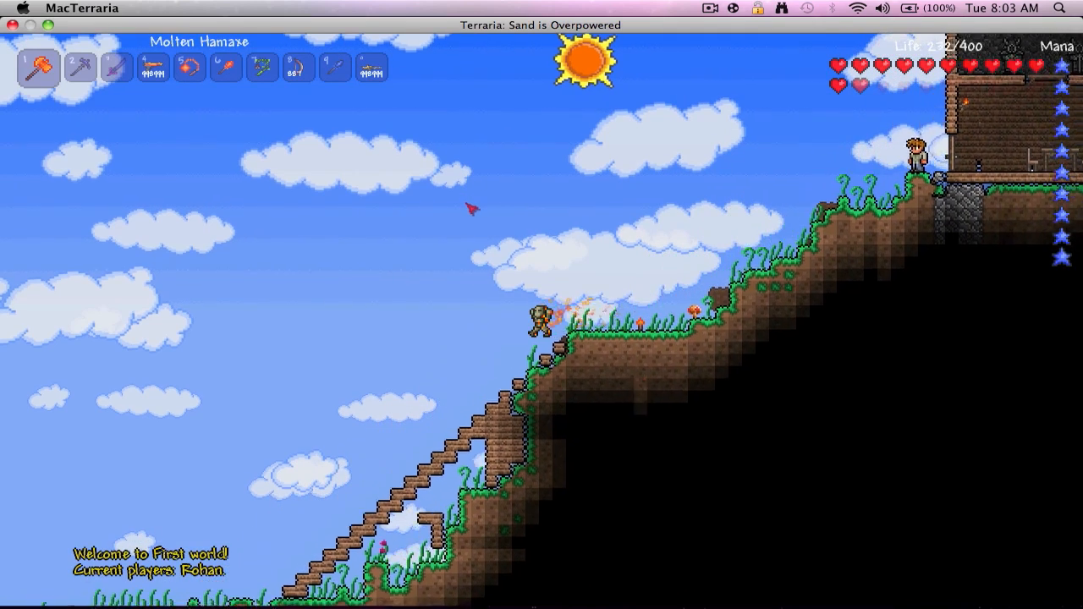